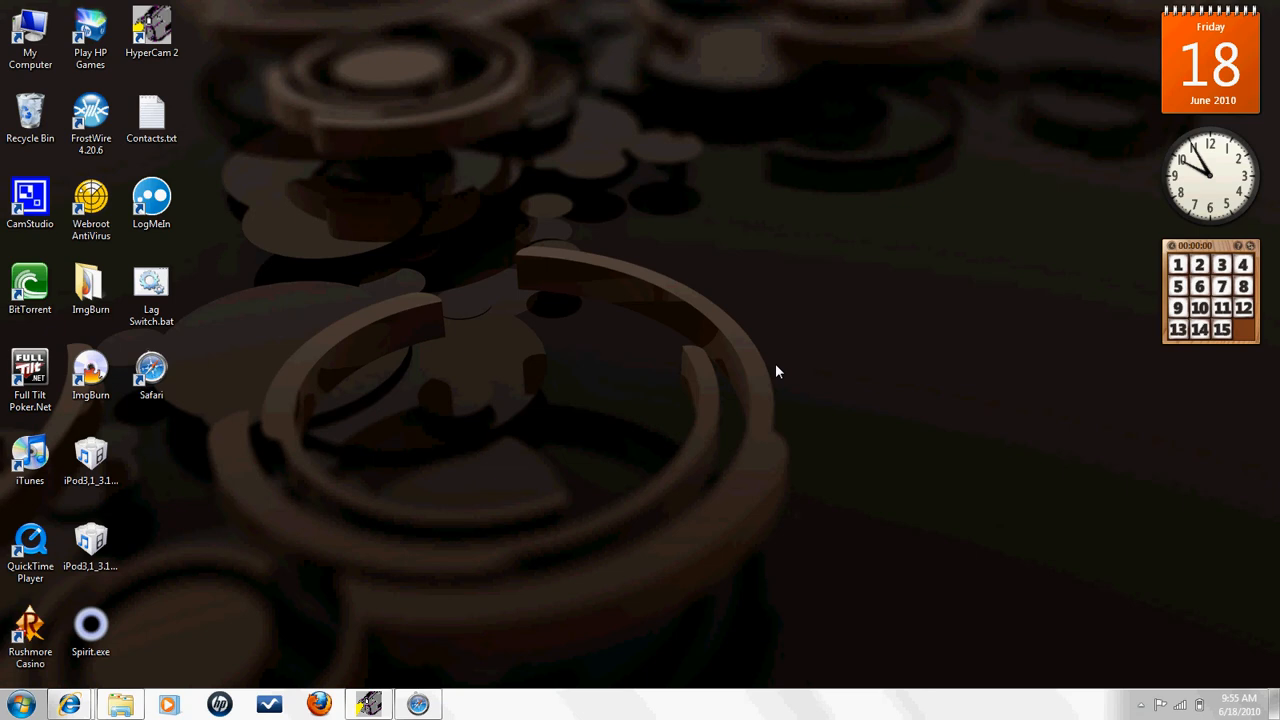
Launch Internet Explorer from the taskbar, landing on apple.com's iPhone 4 page.
click(416, 704)
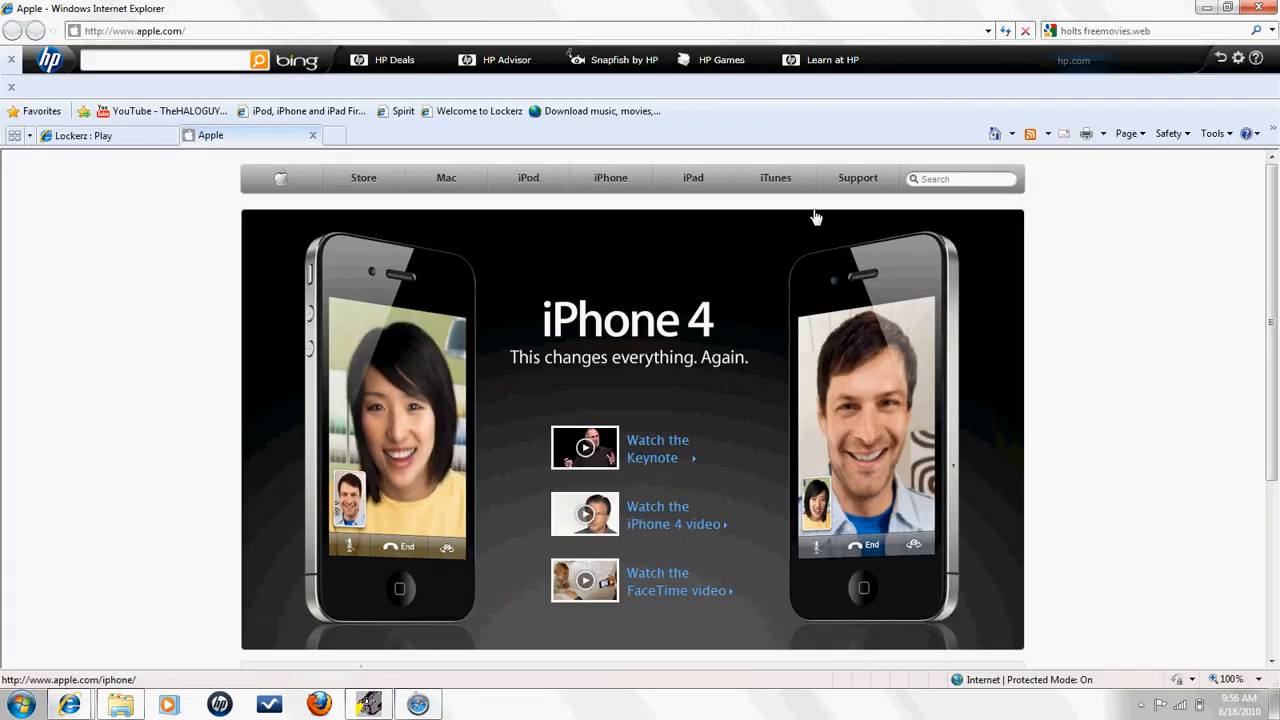
mouse_move(960, 178)
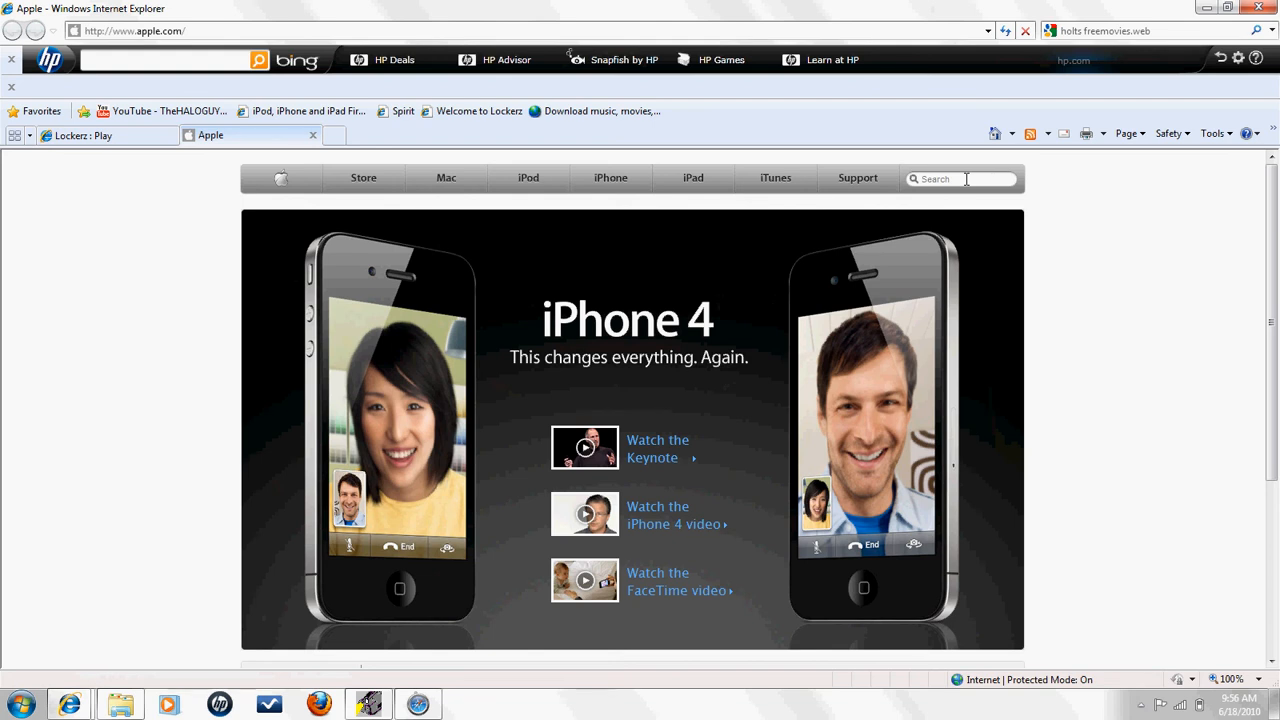
Search apple.com for 'saf' and choose the Safari for Mac + PC result.
click(960, 180)
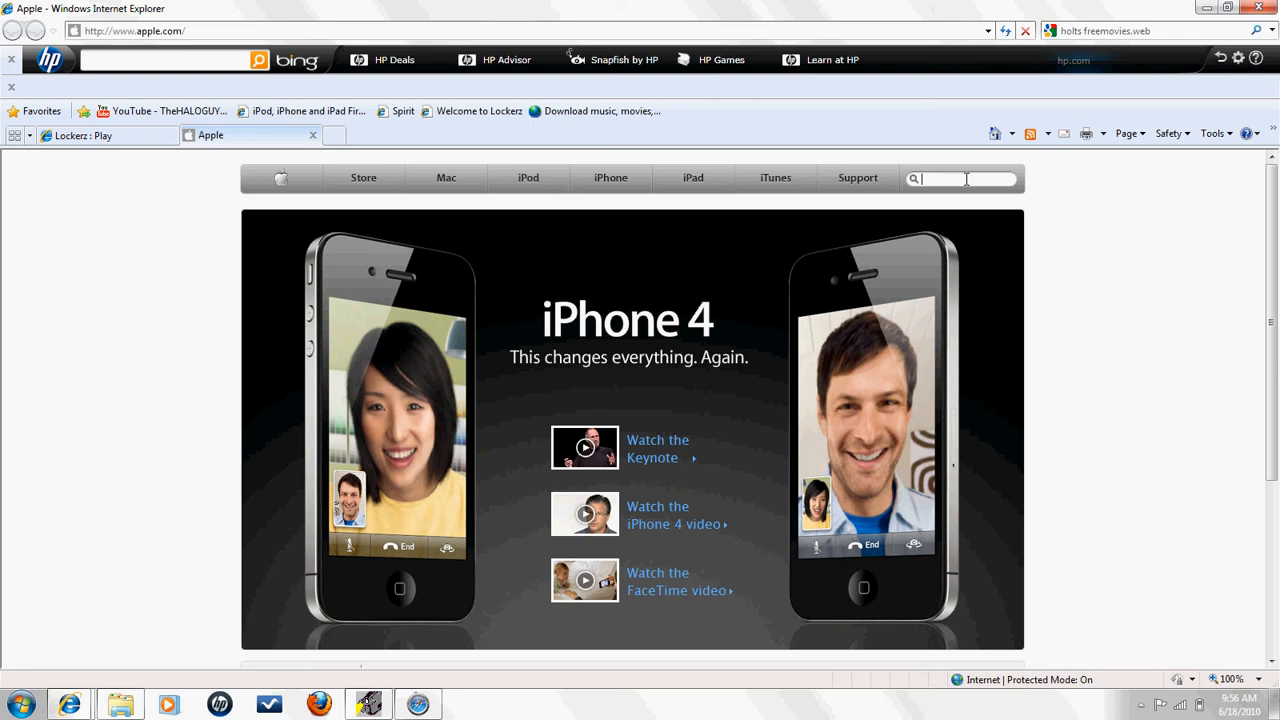
text(saf)
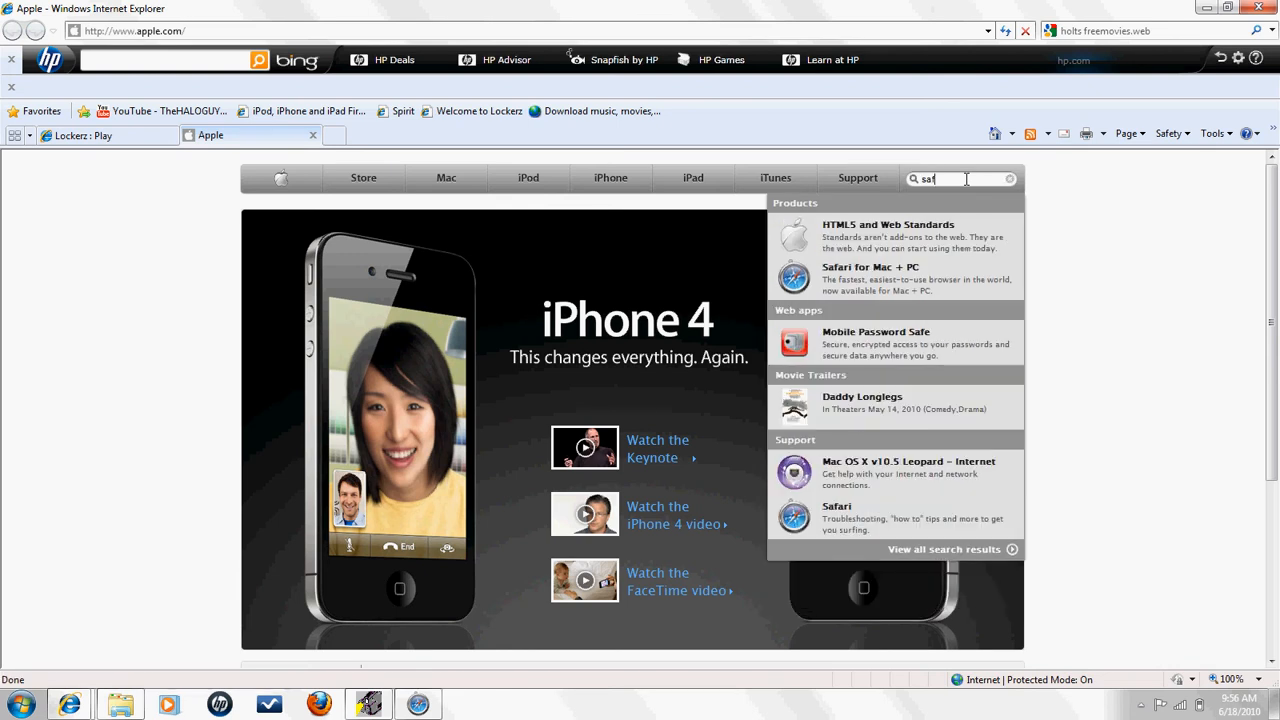
mouse_move(918, 284)
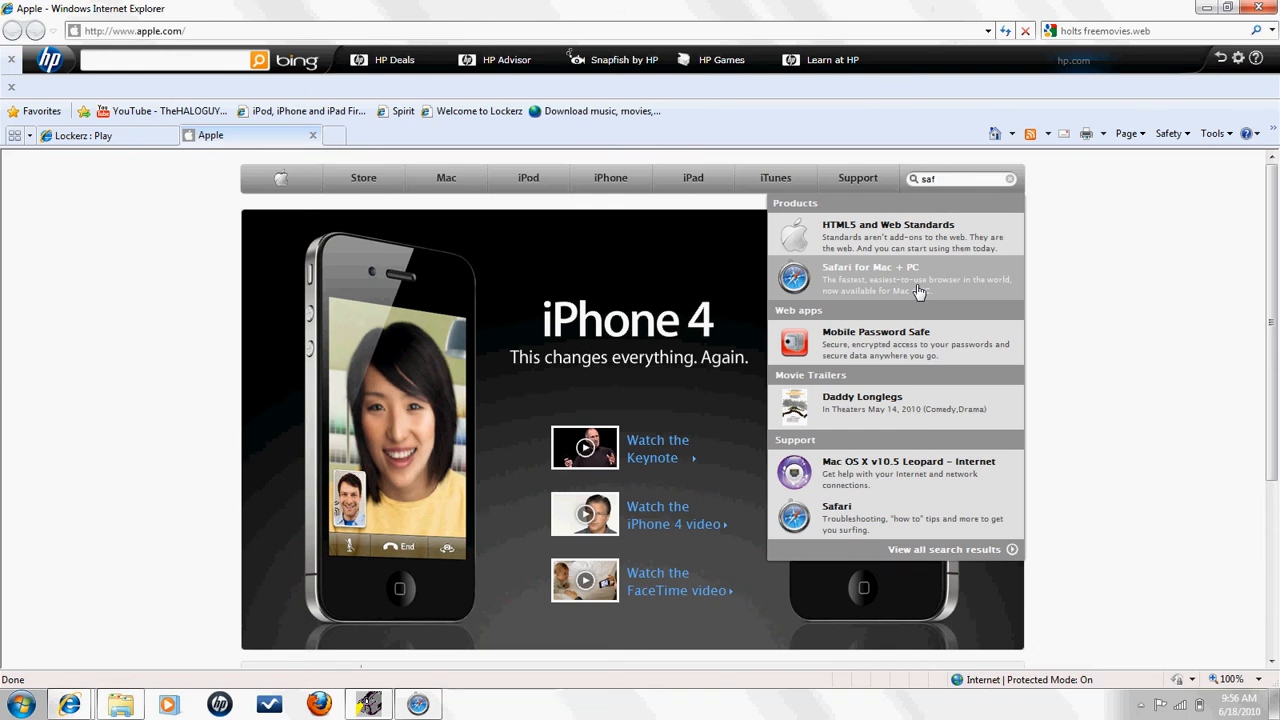
mouse_move(824, 276)
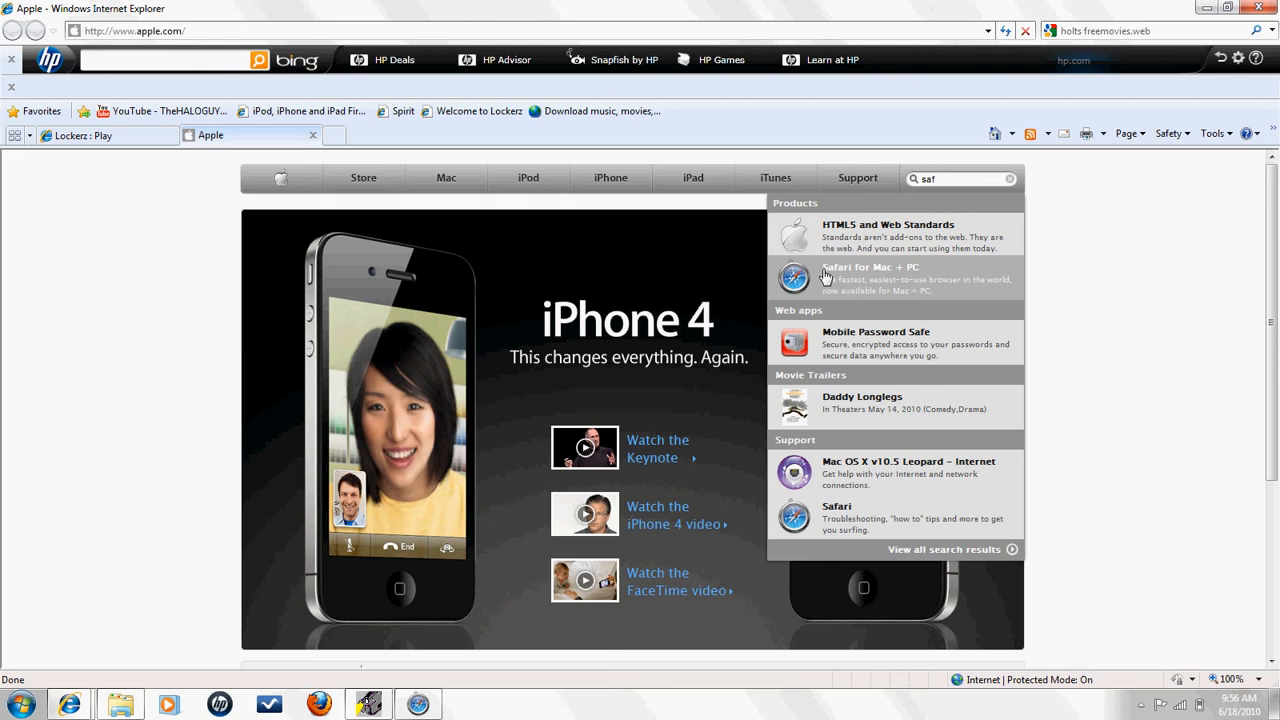
mouse_move(816, 296)
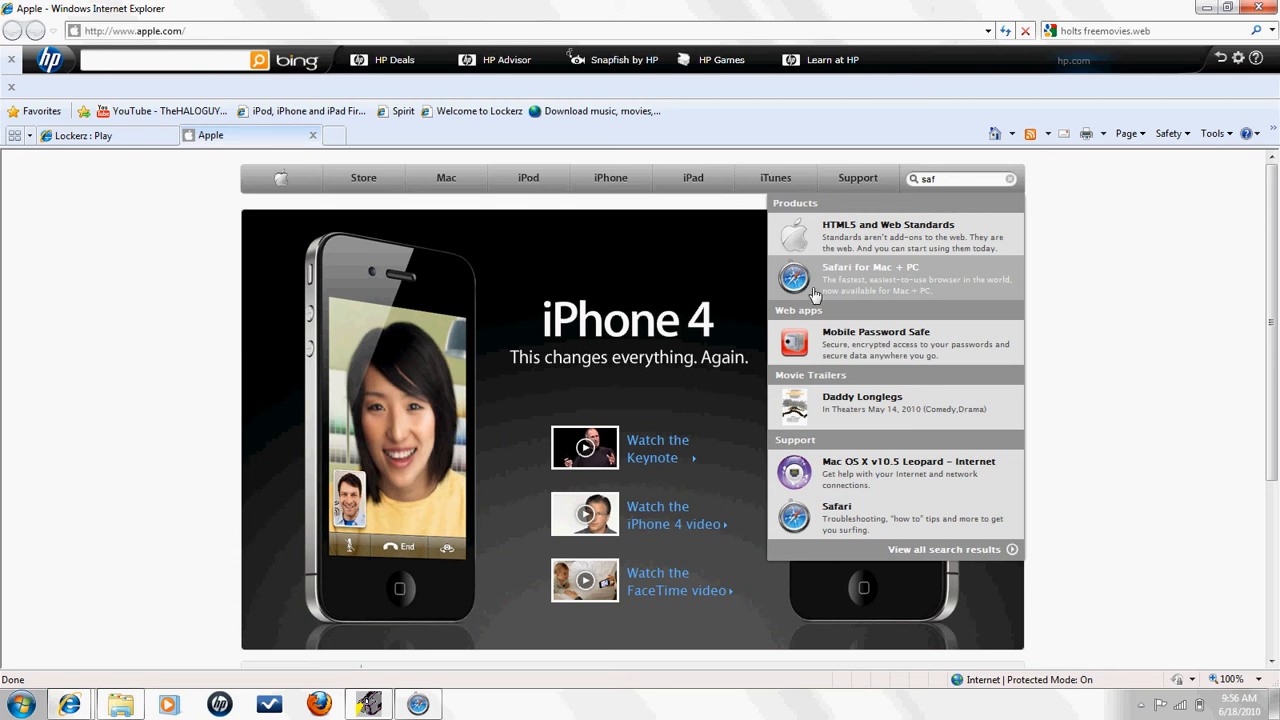
click(870, 278)
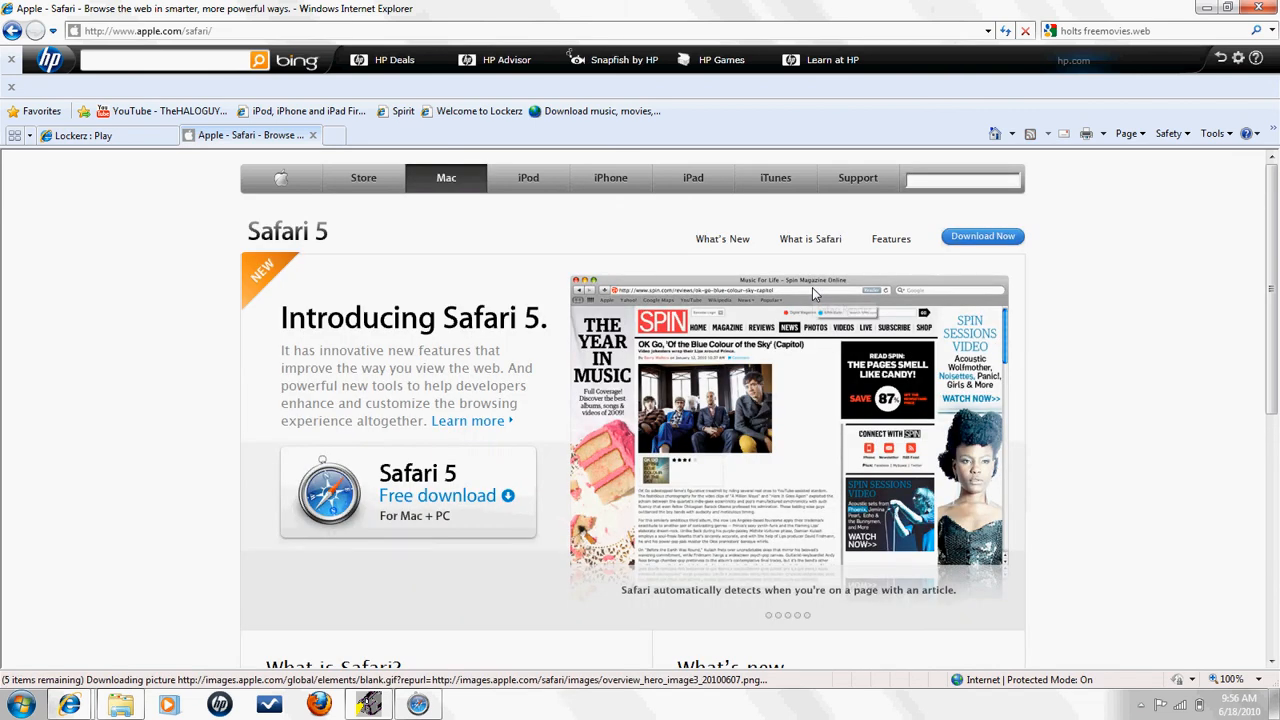
mouse_move(420, 508)
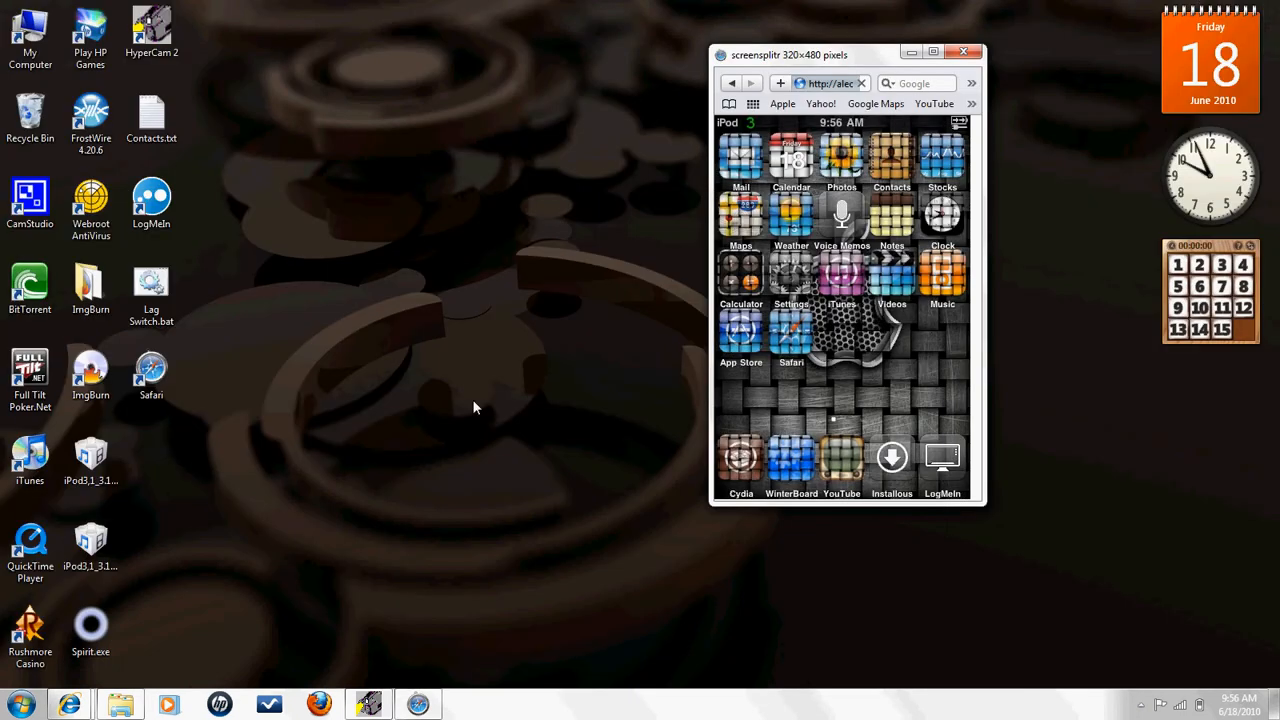
Open a second Safari window and maximize it.
click(90, 376)
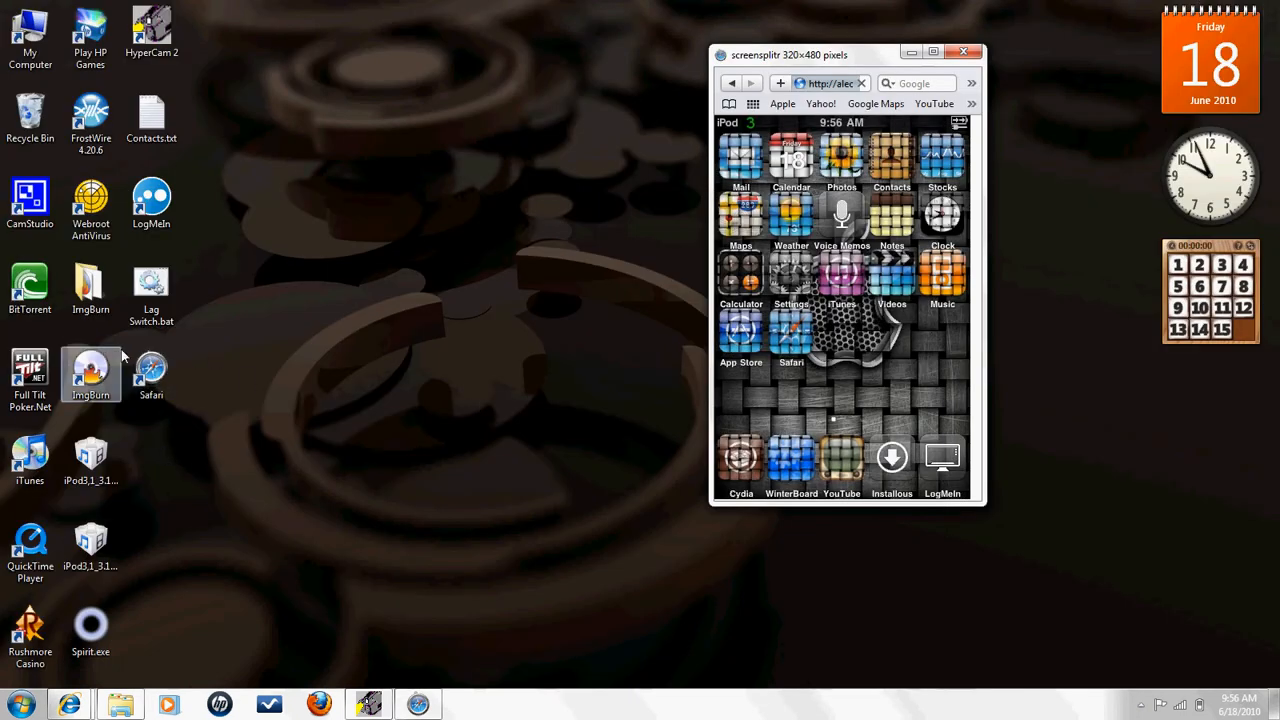
click(152, 372)
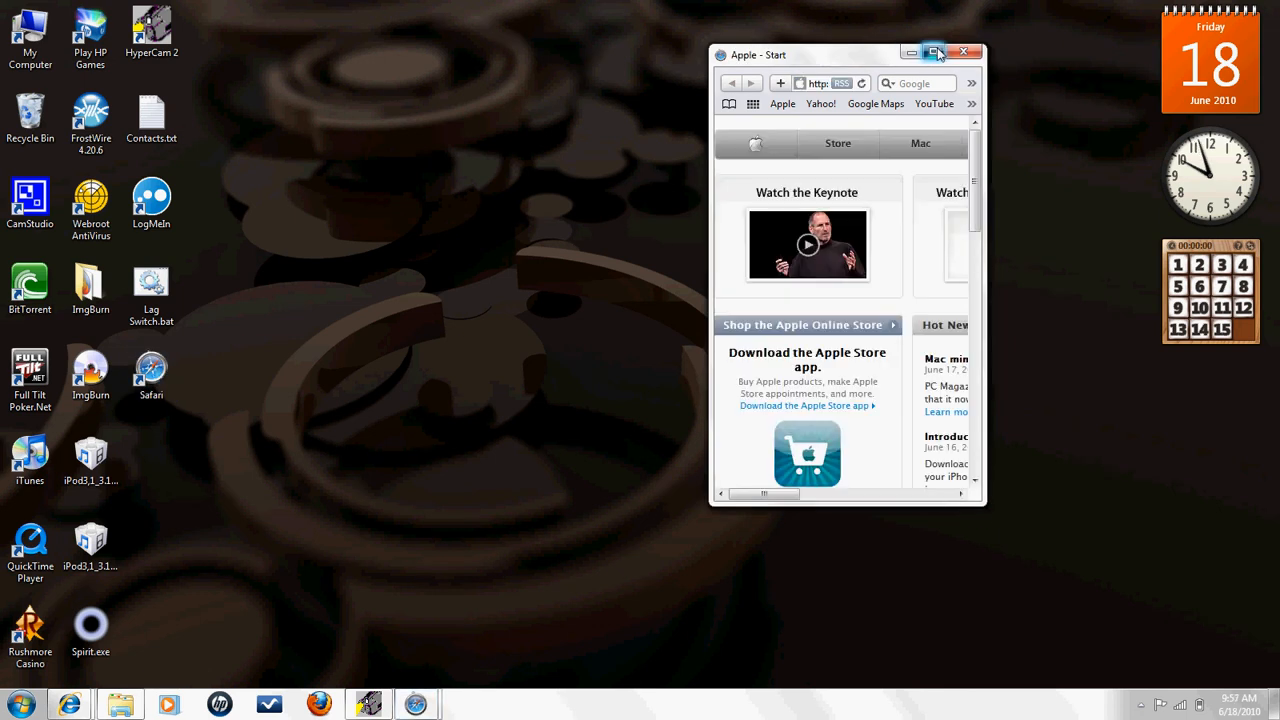
click(934, 52)
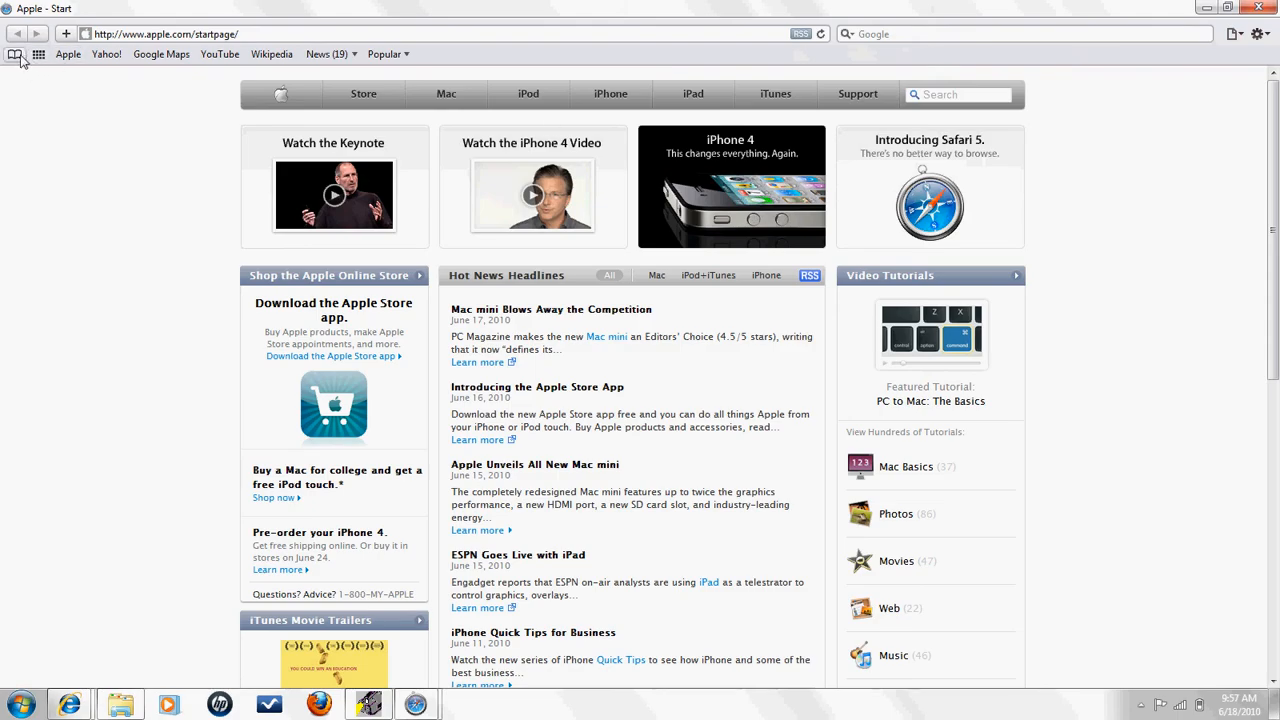
Show all bookmarks and select the Bonjour collection of local devices.
click(16, 54)
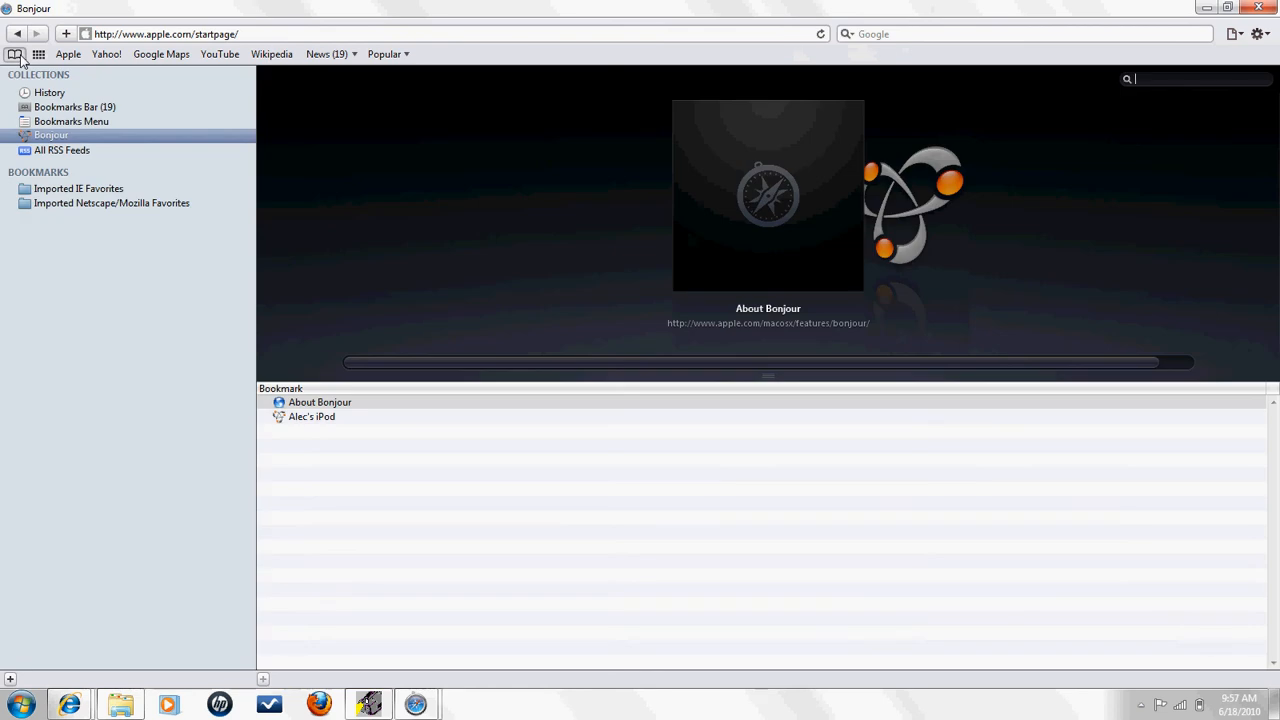
click(48, 92)
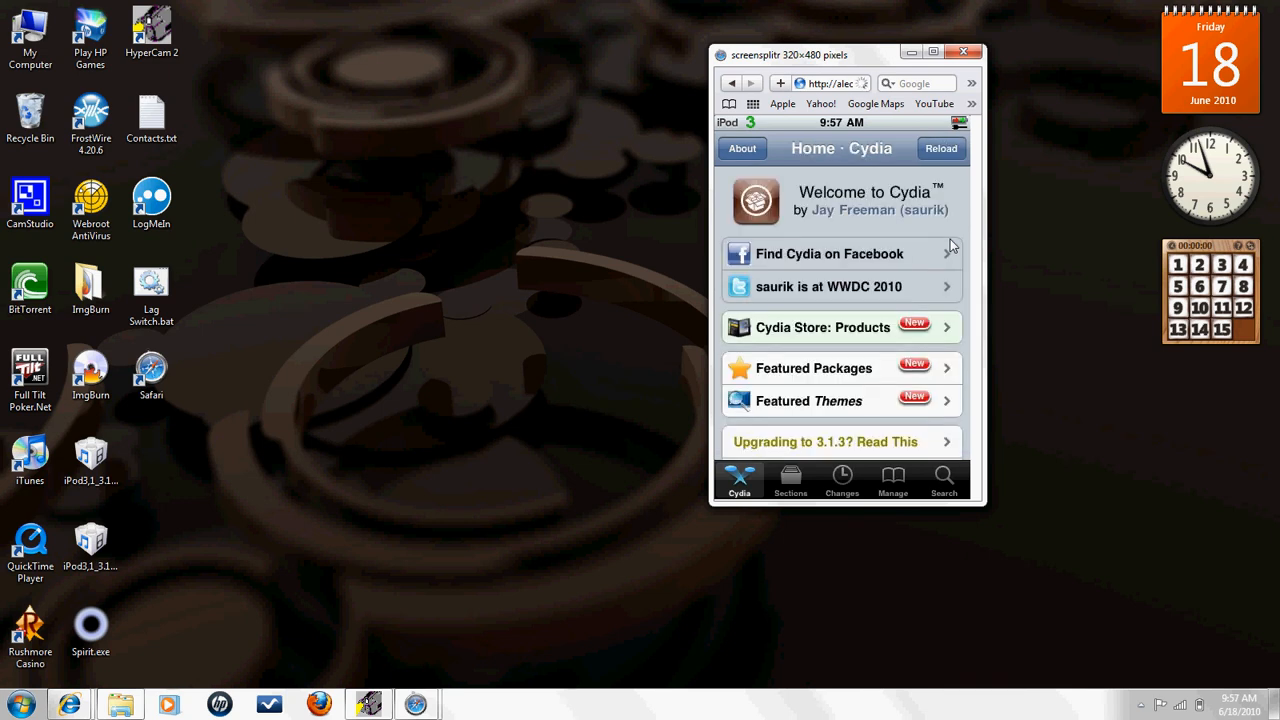
In the mirrored Cydia, search for 'scr' and open the ScreenSplitr package.
click(944, 480)
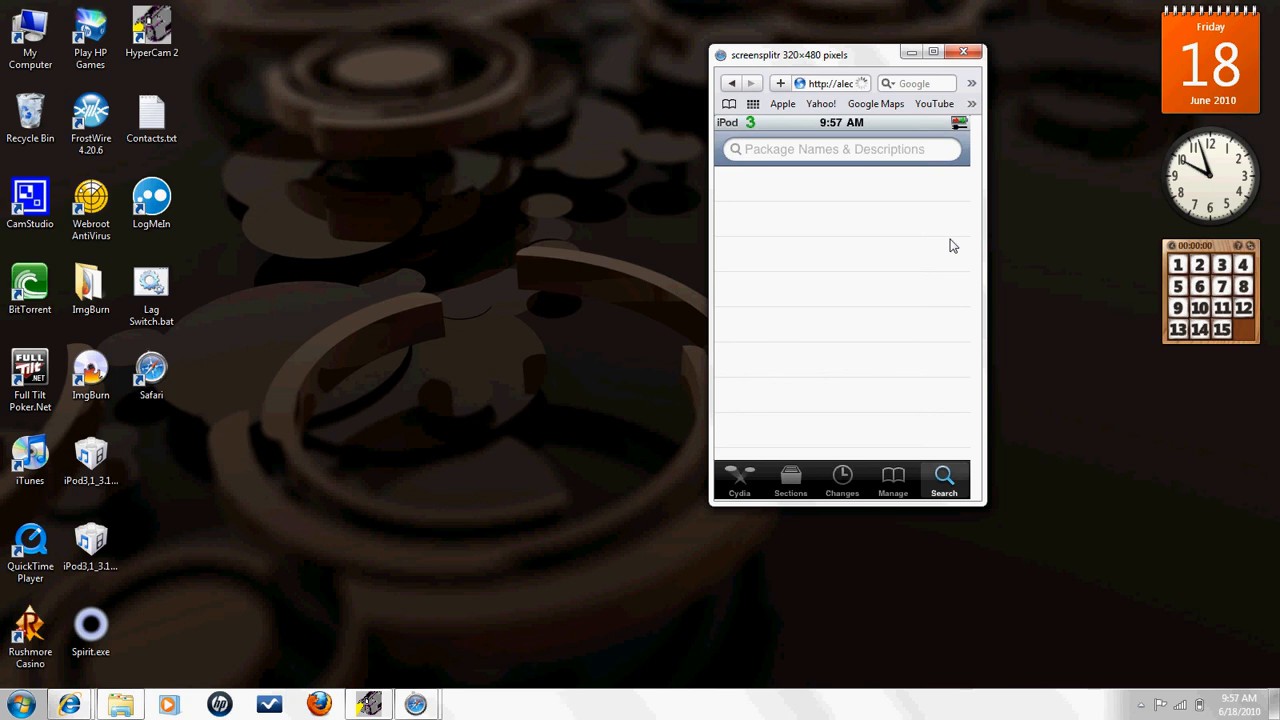
click(842, 148)
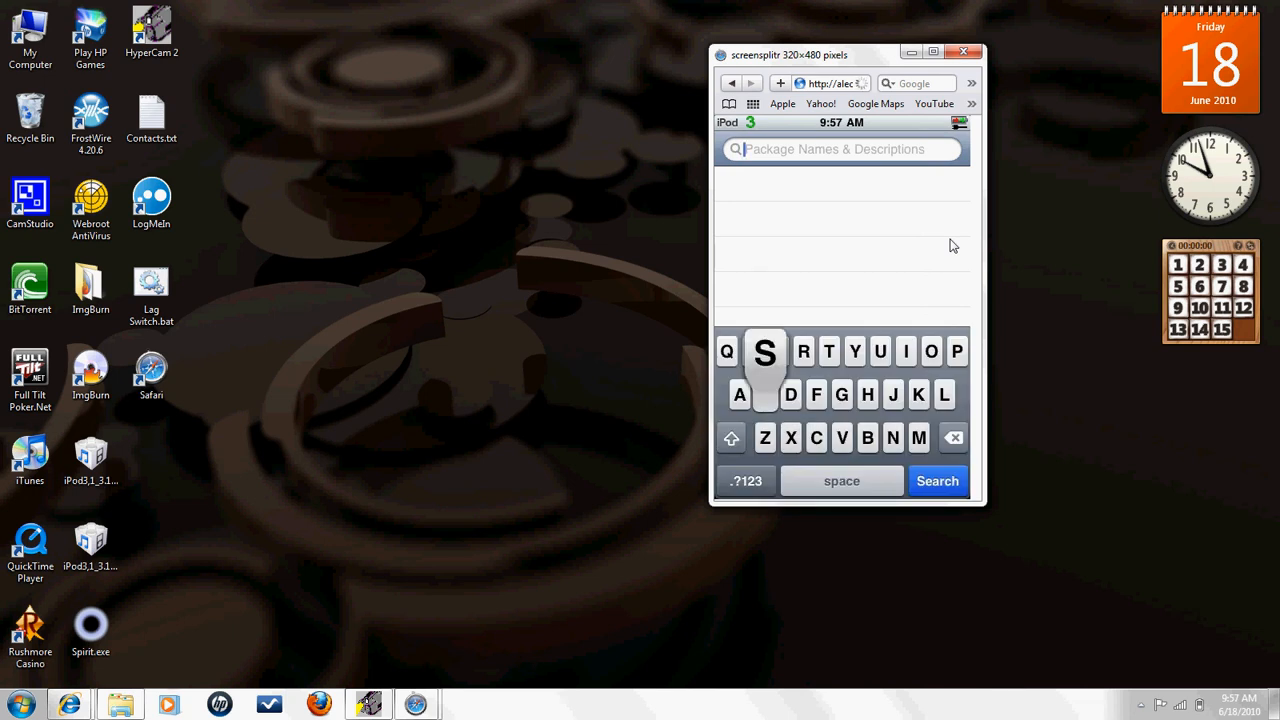
text(screensplitr)
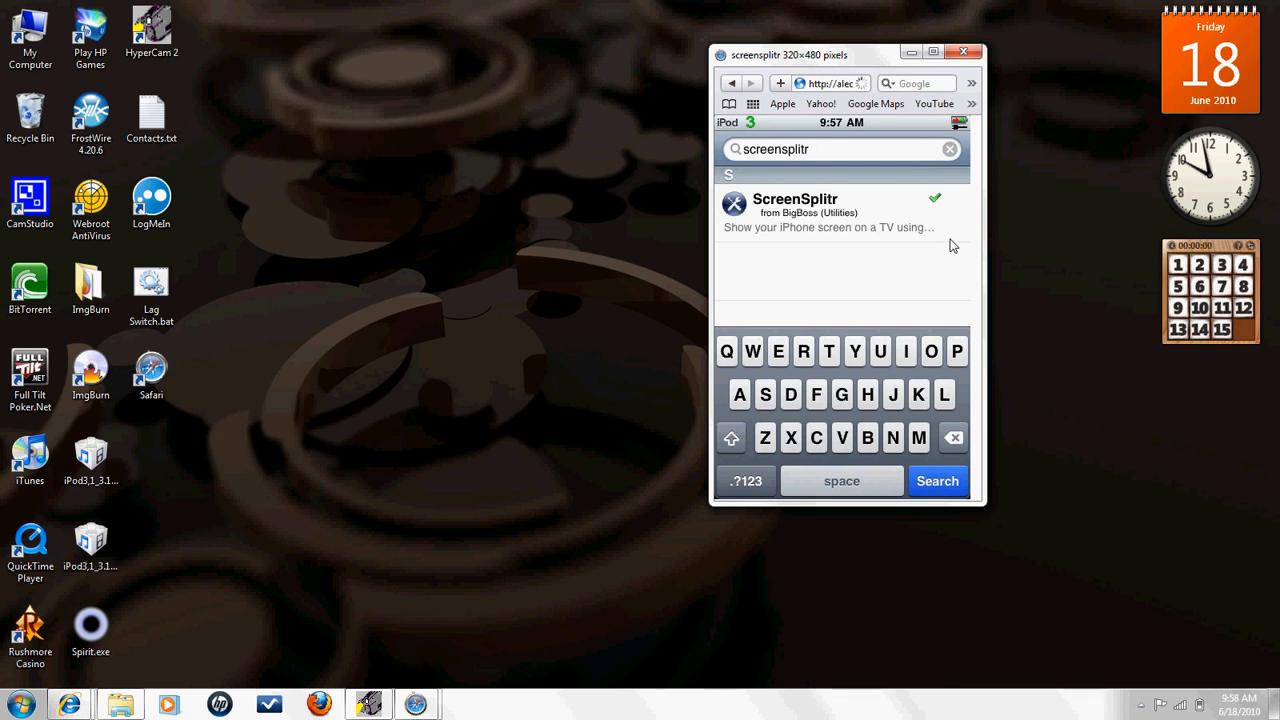
click(830, 210)
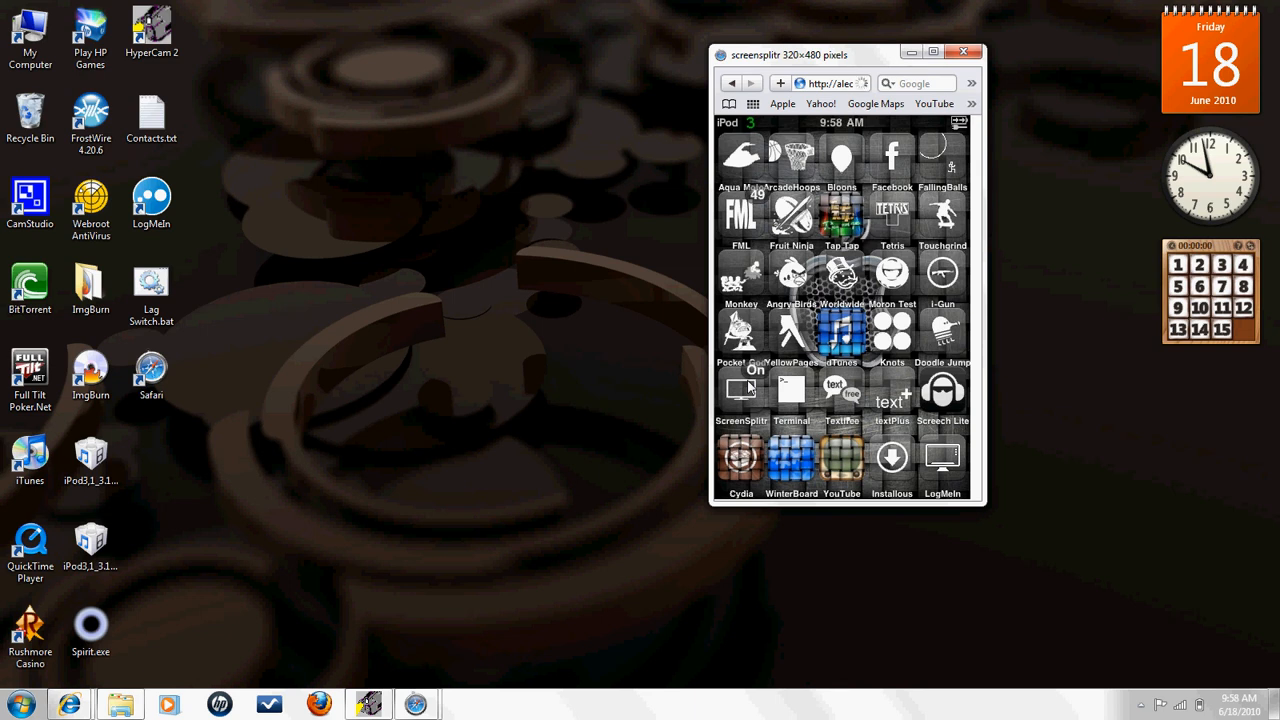
mouse_move(430, 688)
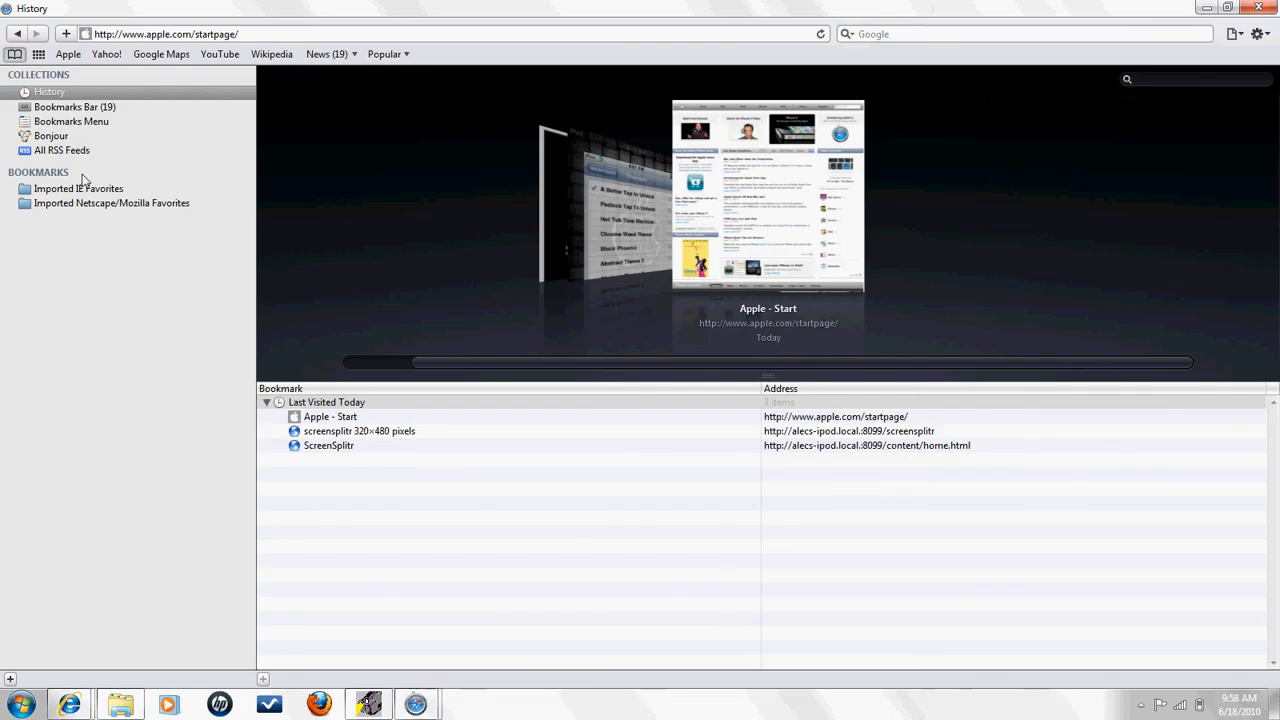
From the Bonjour collection, open the iPod's ScreenSplitr page in its own window.
click(52, 136)
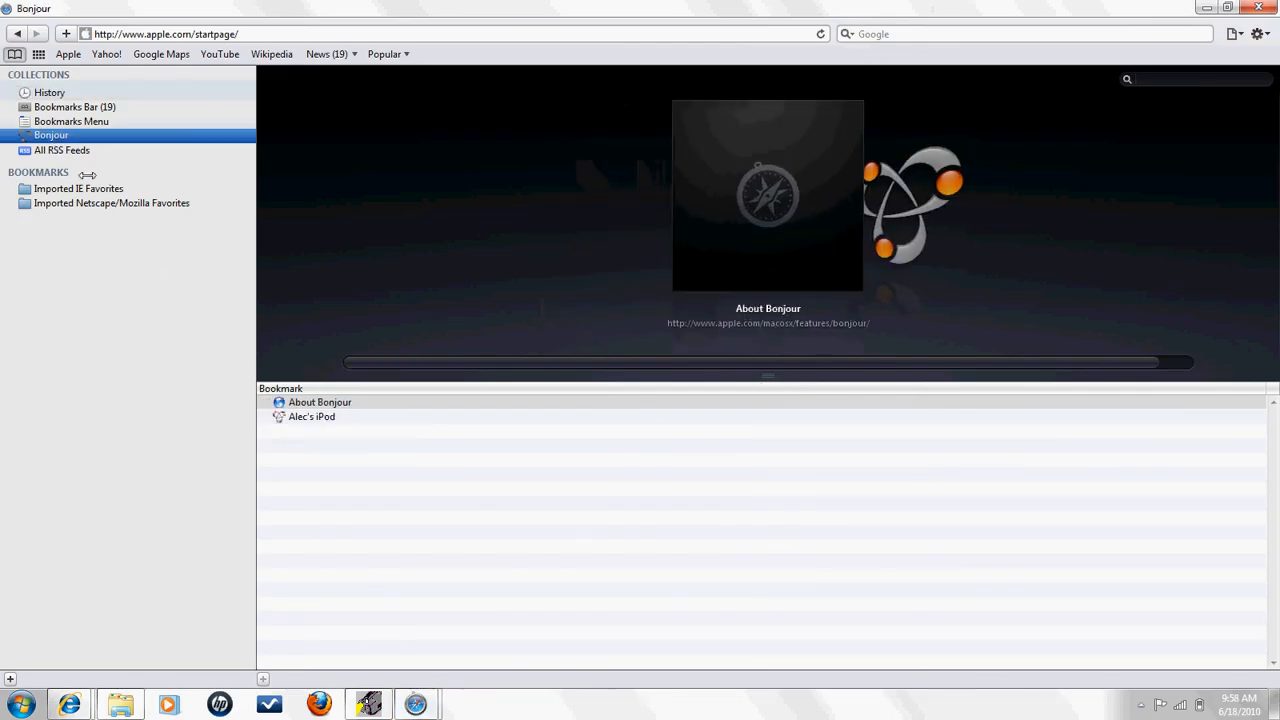
click(312, 416)
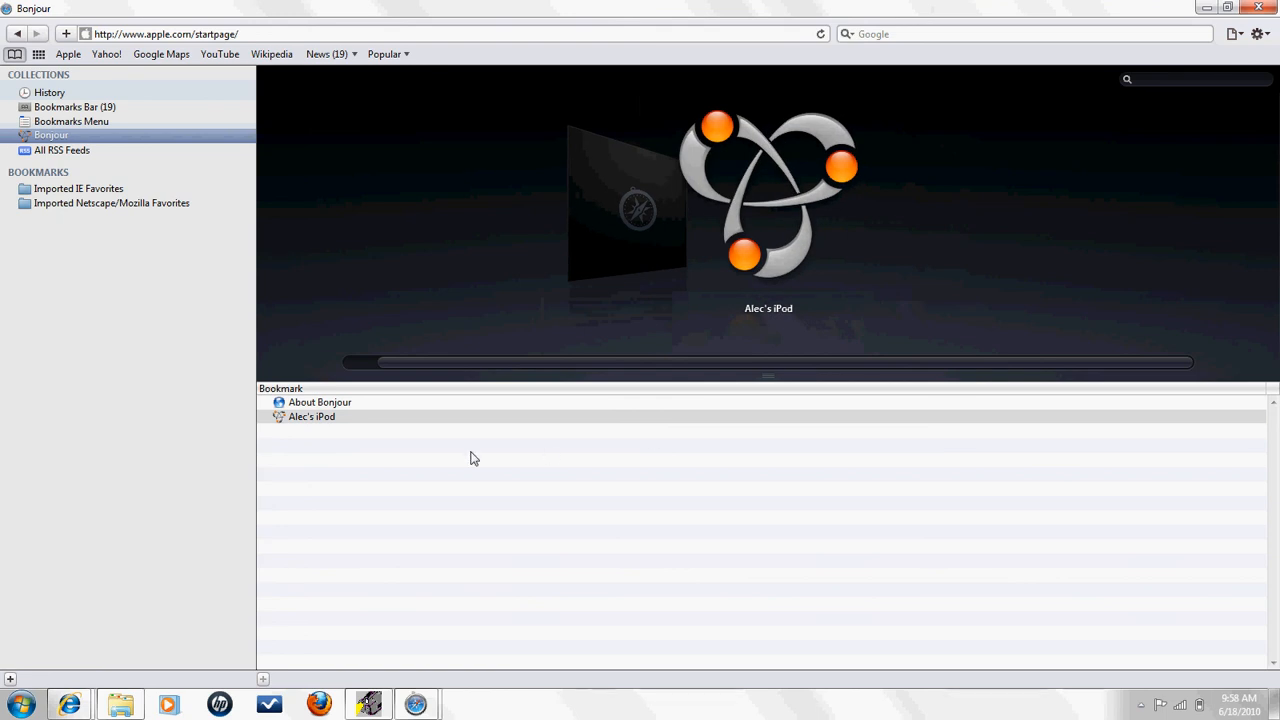
double_click(312, 416)
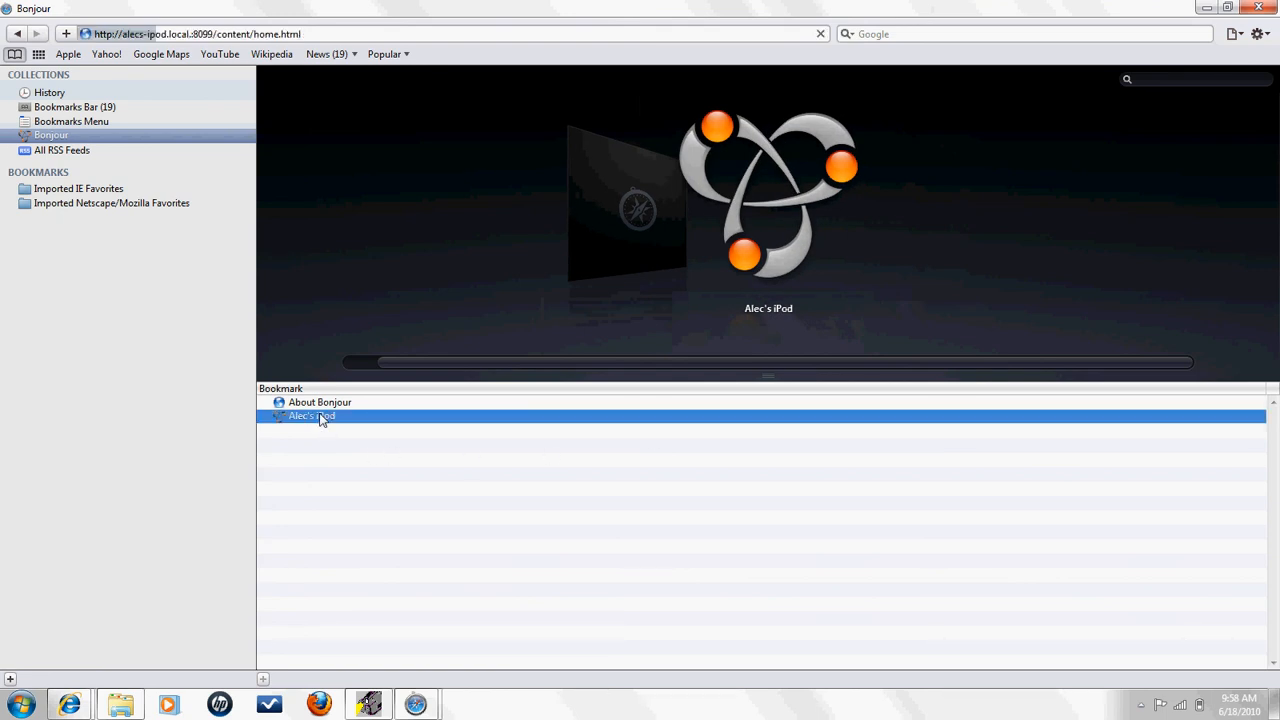
double_click(312, 414)
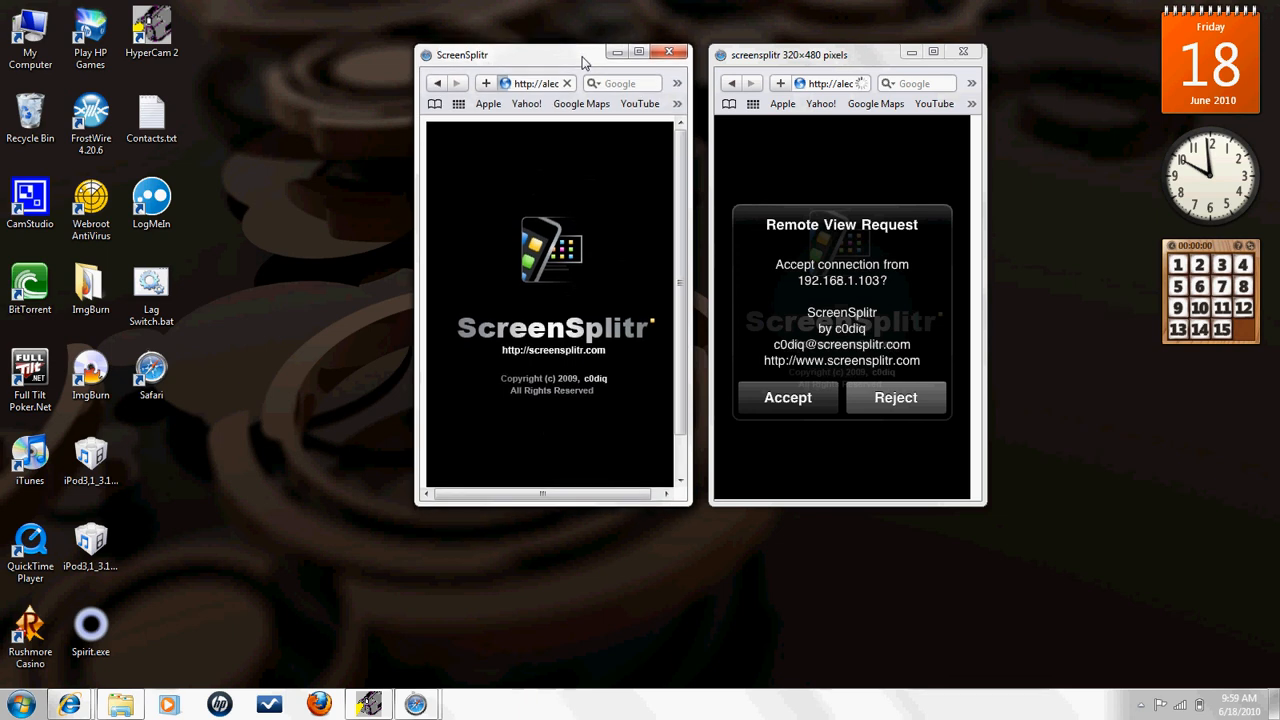
Accept the remote view request from 192.168.1.103, then close both mirror windows.
click(788, 396)
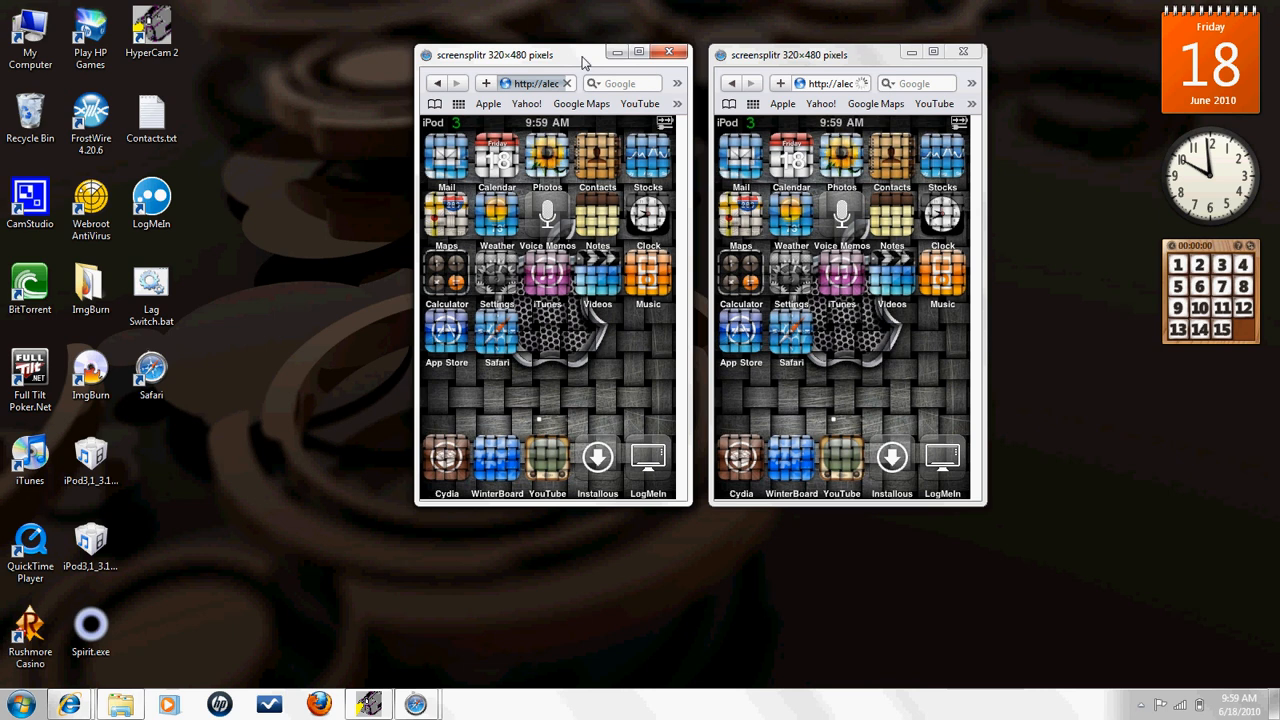
click(668, 52)
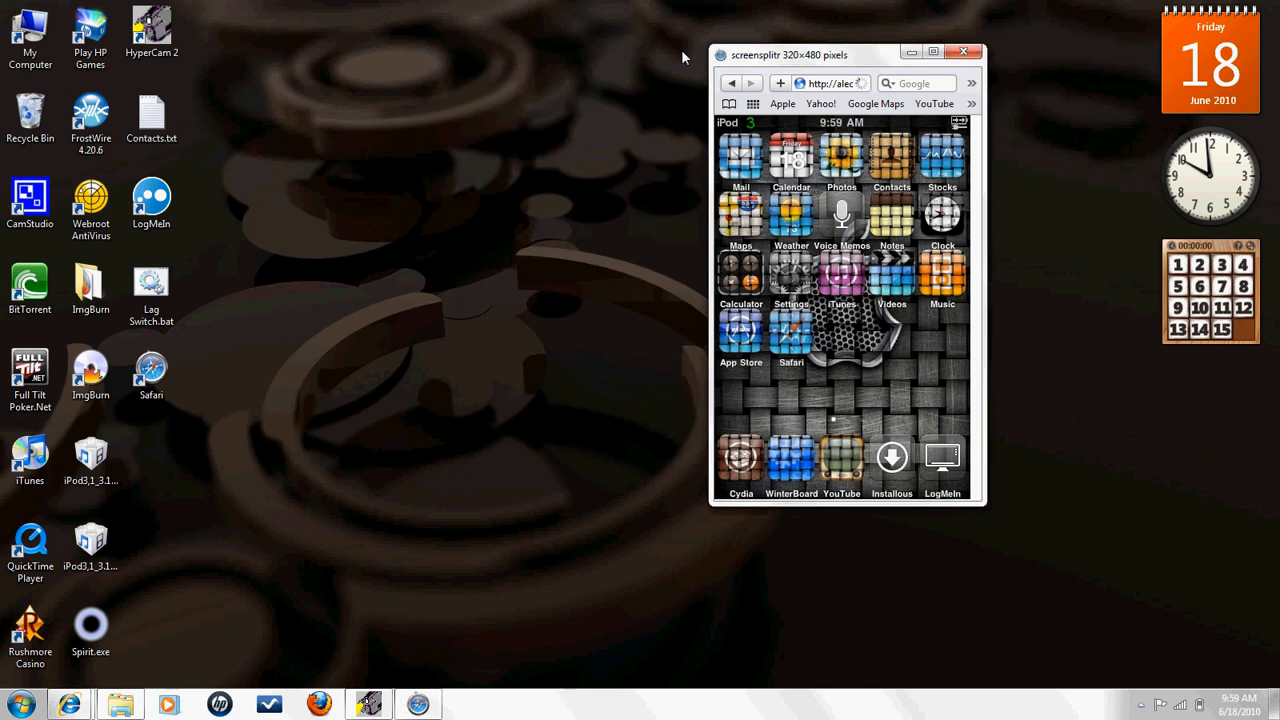
click(964, 52)
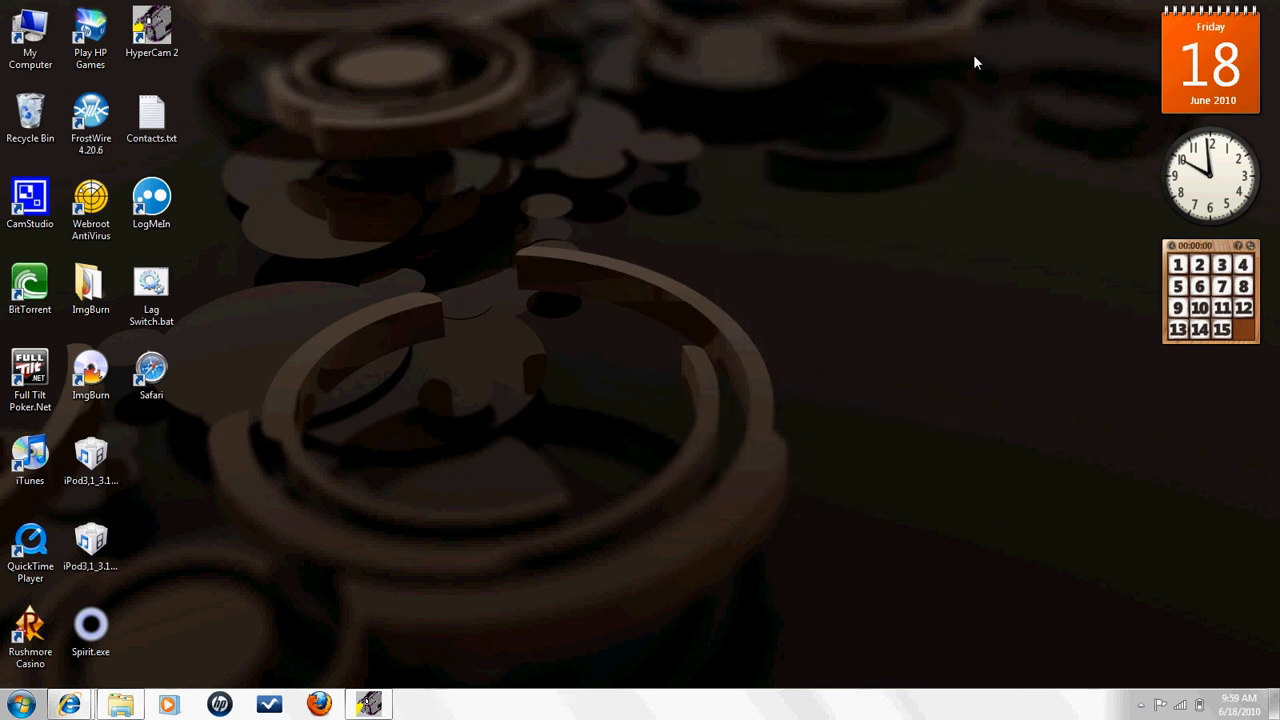